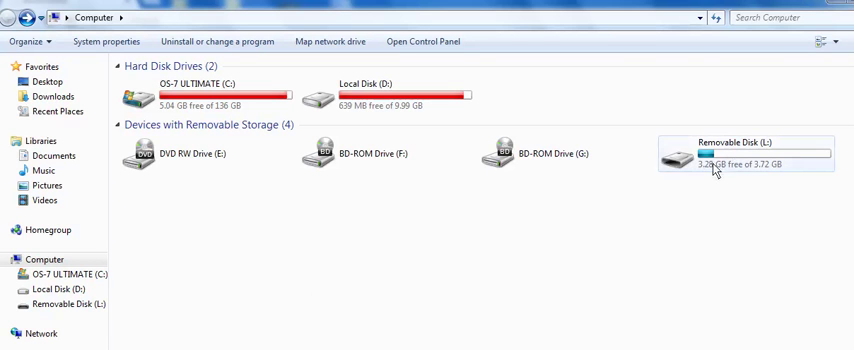
Open the empty Removable Disk (L:) and bring up Organize > Folder and search options
click(745, 155)
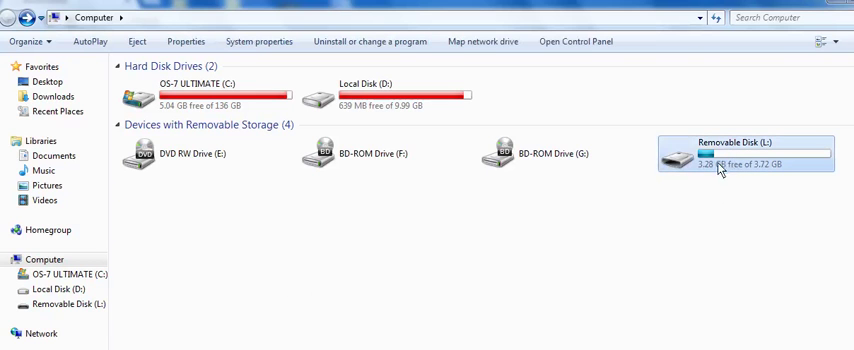
mouse_move(720, 170)
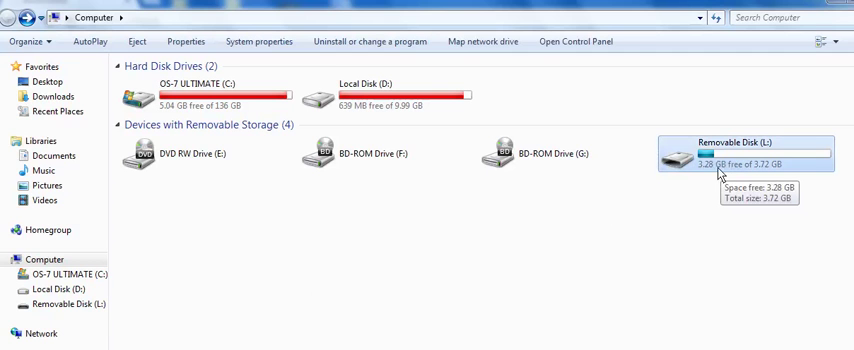
right_click(745, 155)
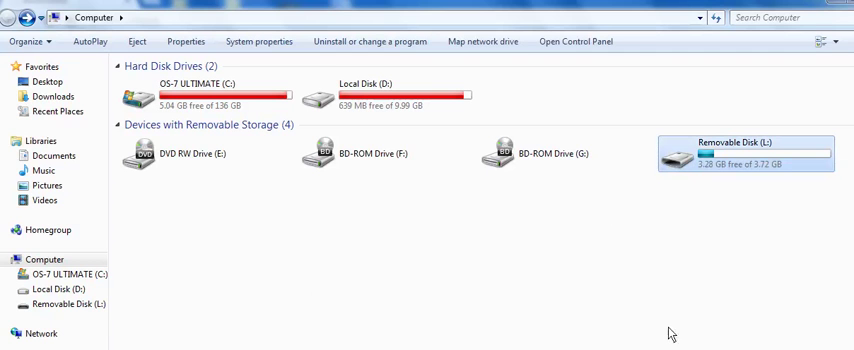
mouse_move(676, 315)
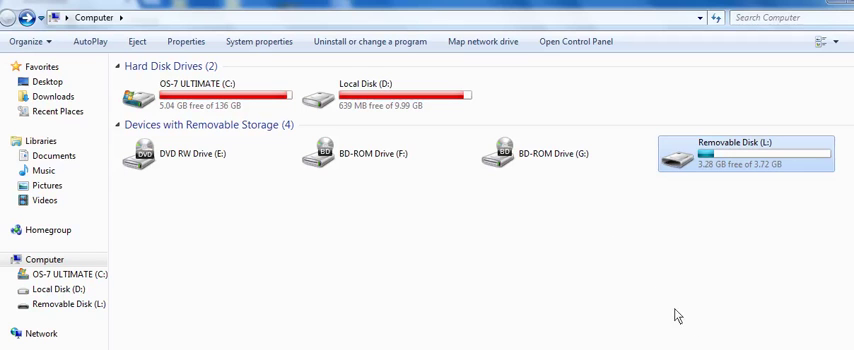
click(385, 153)
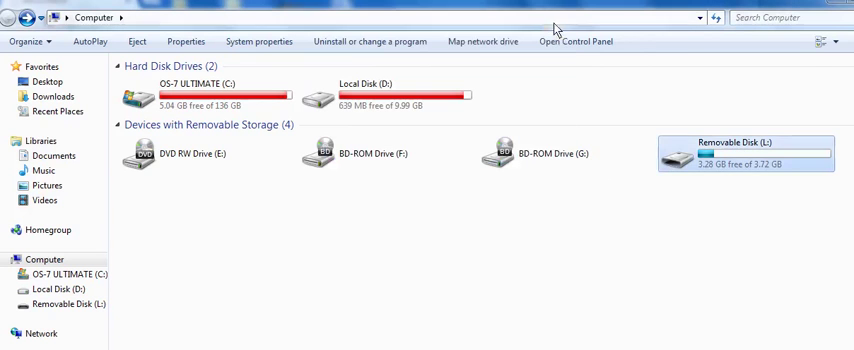
double_click(745, 150)
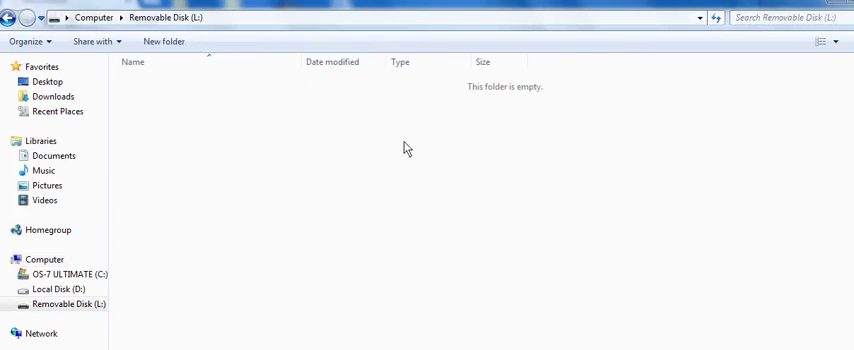
mouse_move(547, 177)
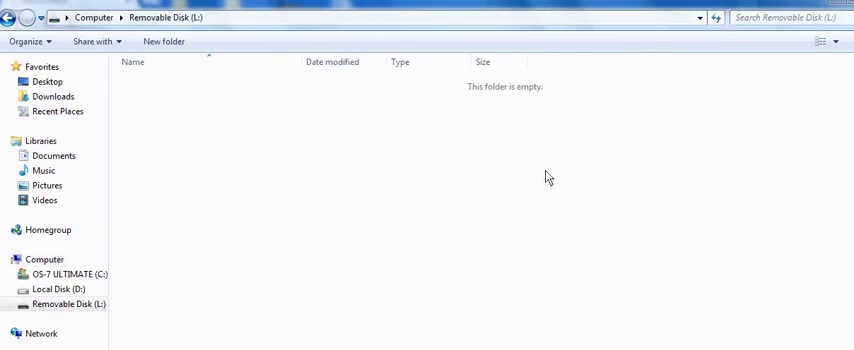
mouse_move(360, 169)
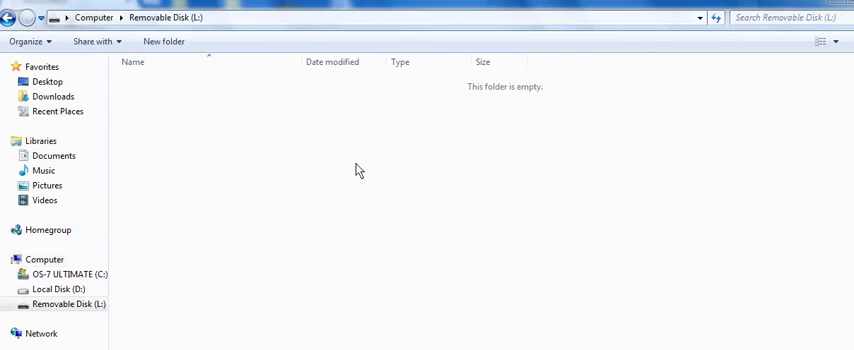
mouse_move(181, 123)
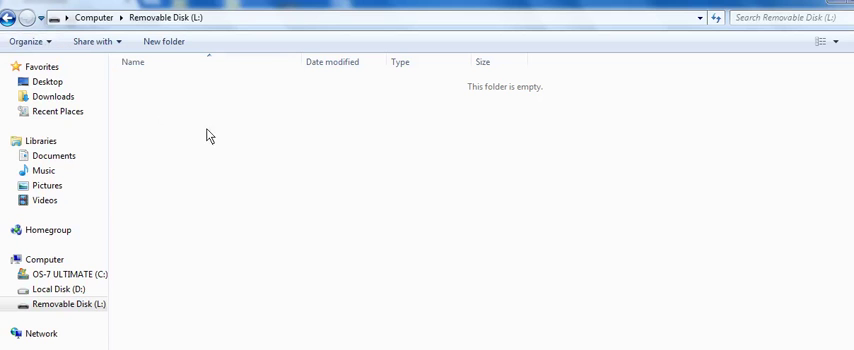
mouse_move(30, 41)
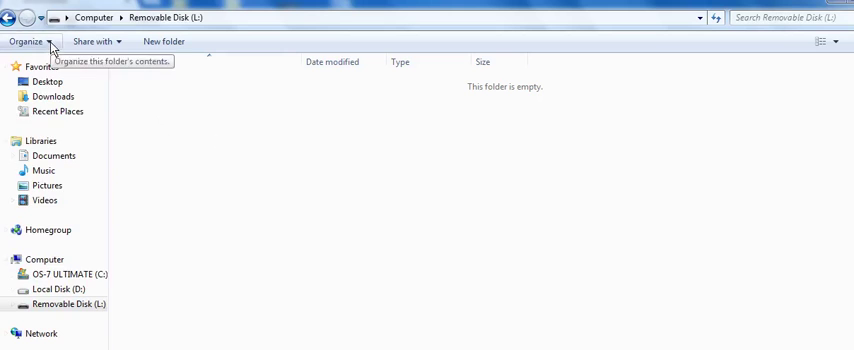
click(28, 41)
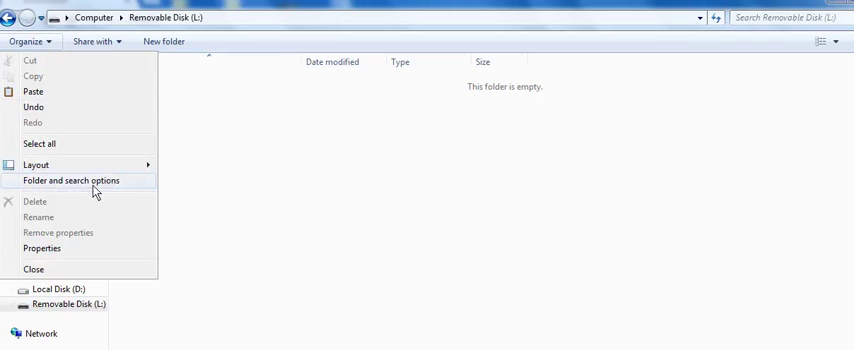
click(70, 180)
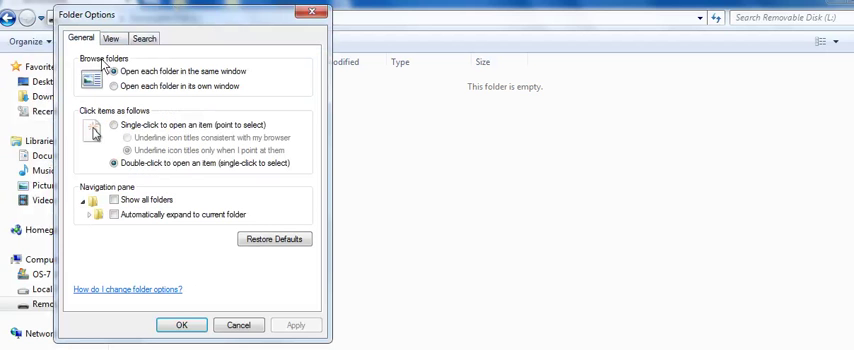
On the View tab, show hidden files and stop hiding protected operating system files, confirming and applying
click(111, 38)
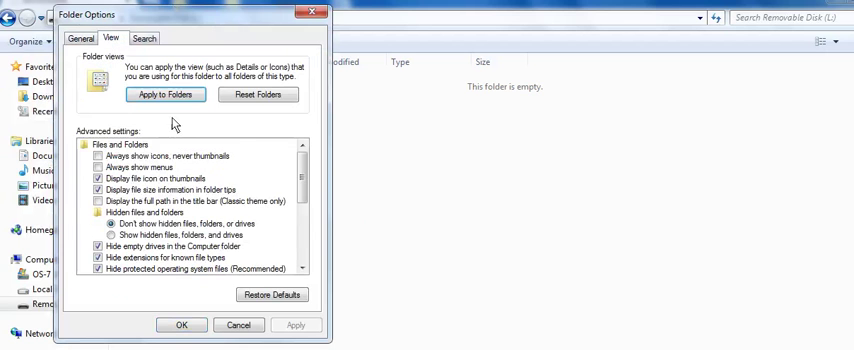
scroll(down, 3)
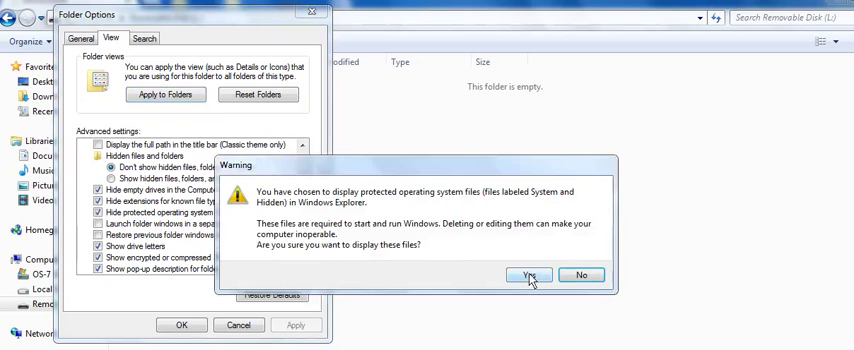
click(528, 275)
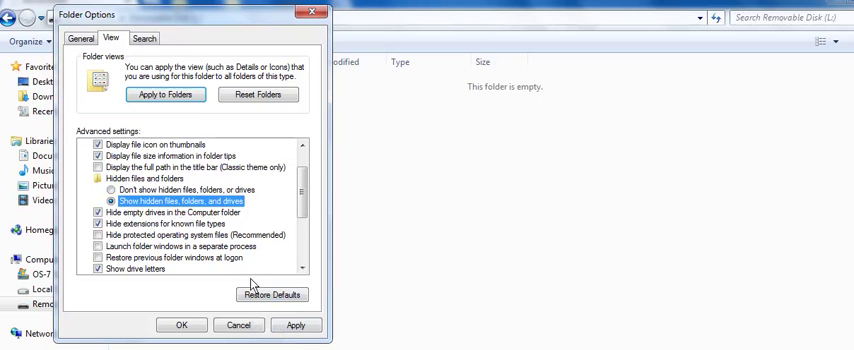
click(181, 324)
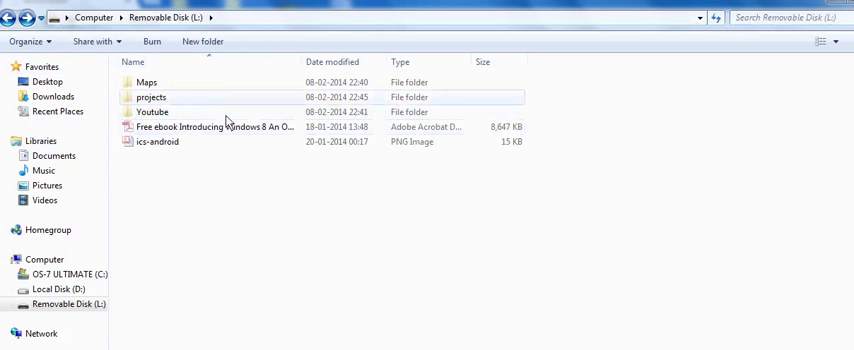
click(30, 41)
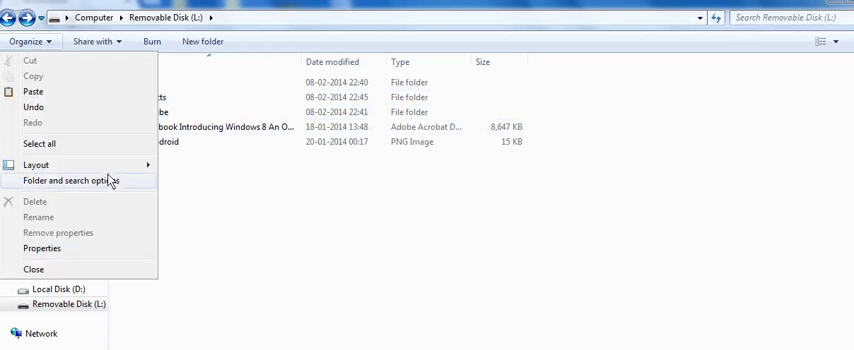
click(69, 181)
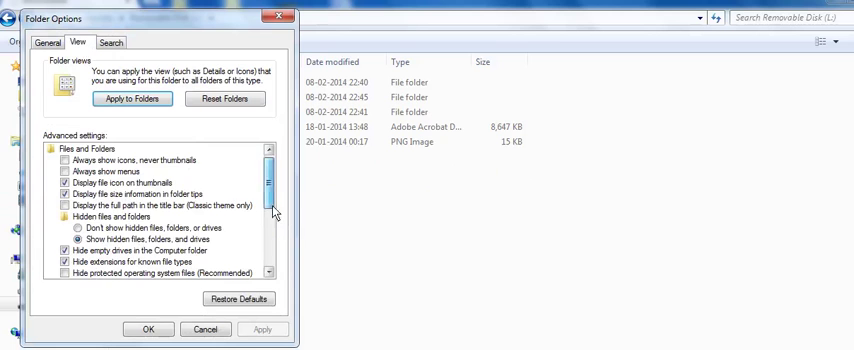
scroll(down, 3)
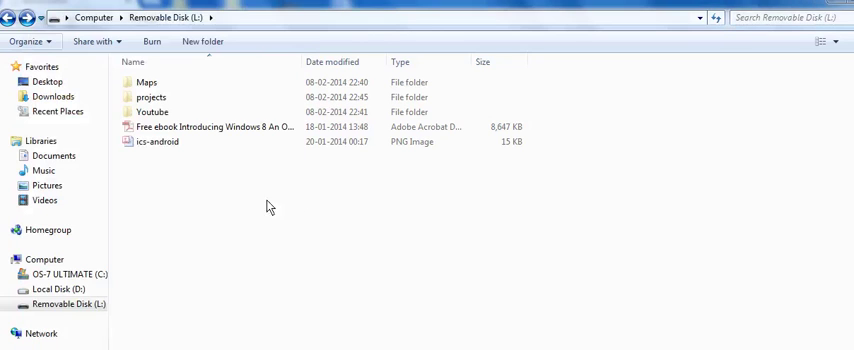
mouse_move(253, 204)
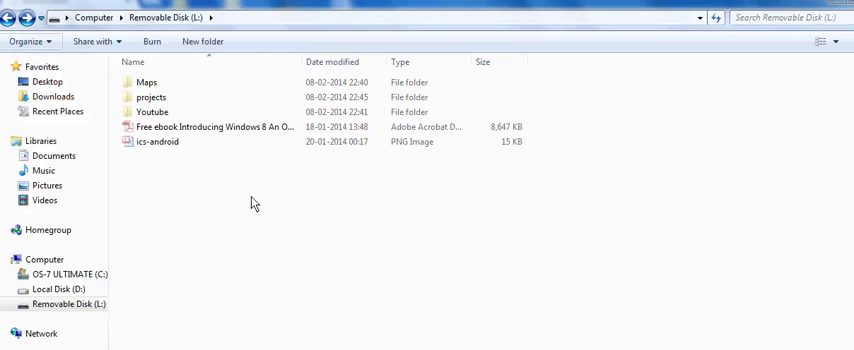